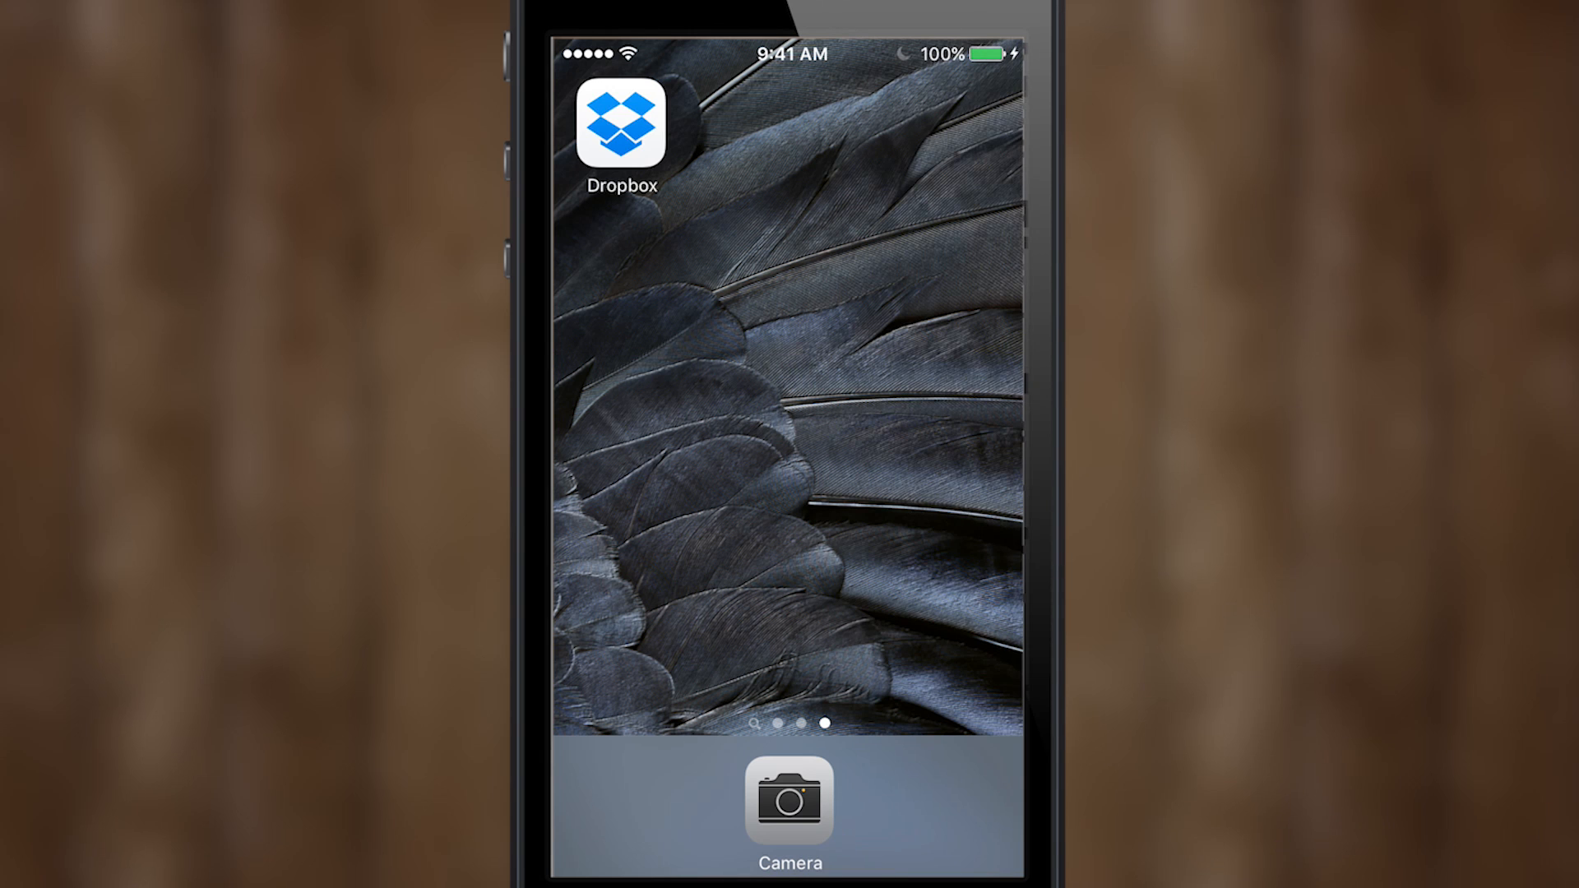
Launch Dropbox from the home screen and switch to its Settings.
{"action": "left_click", "coordinate": [620, 125]}
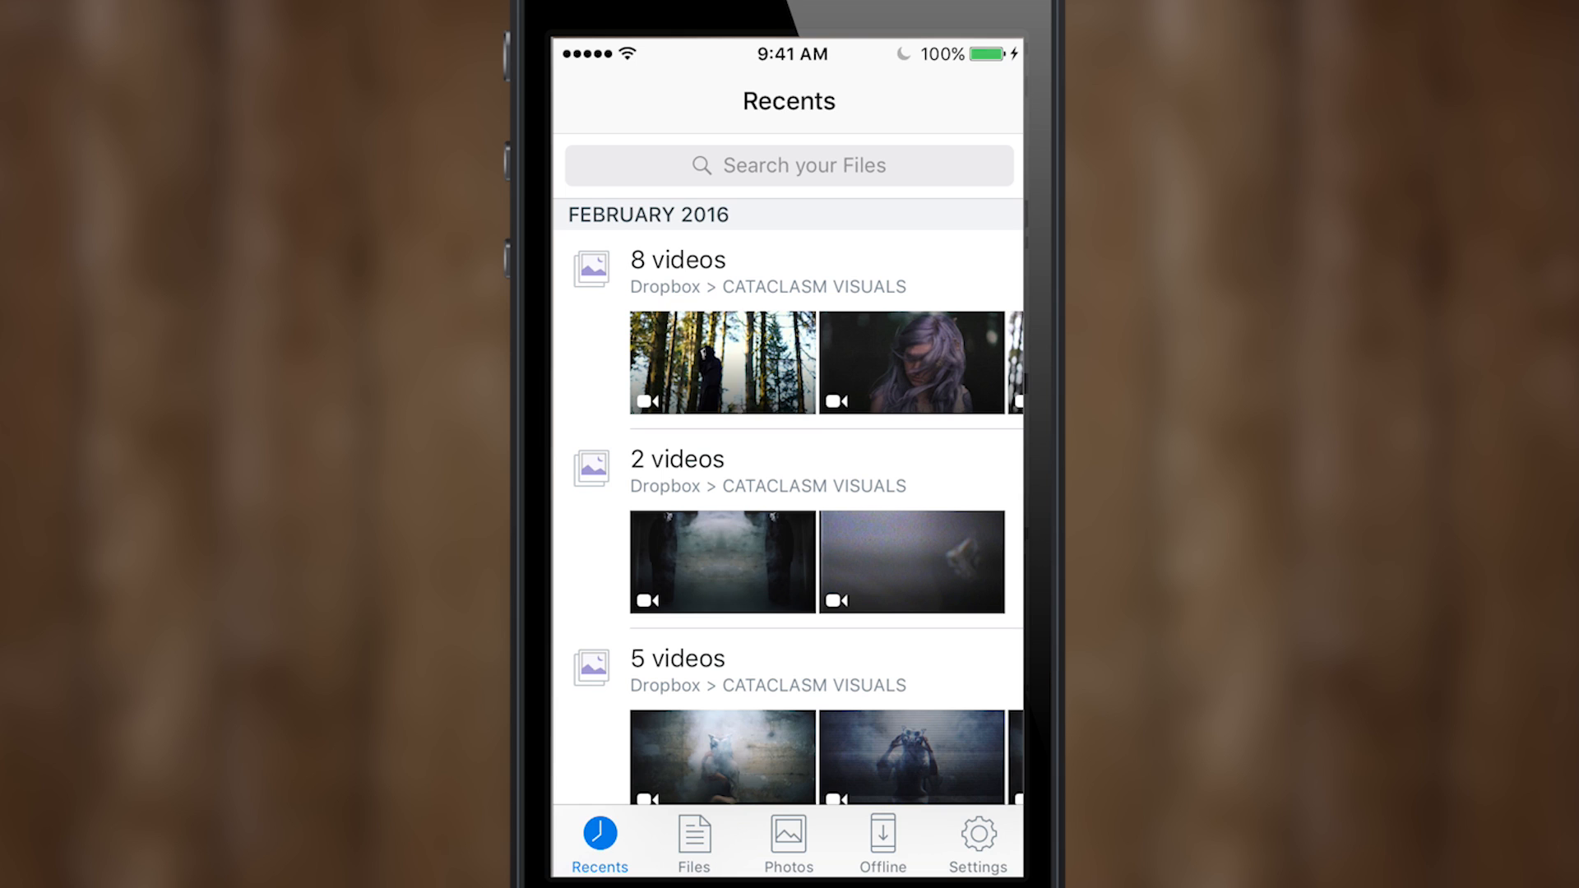
{"action": "left_click", "coordinate": [975, 840]}
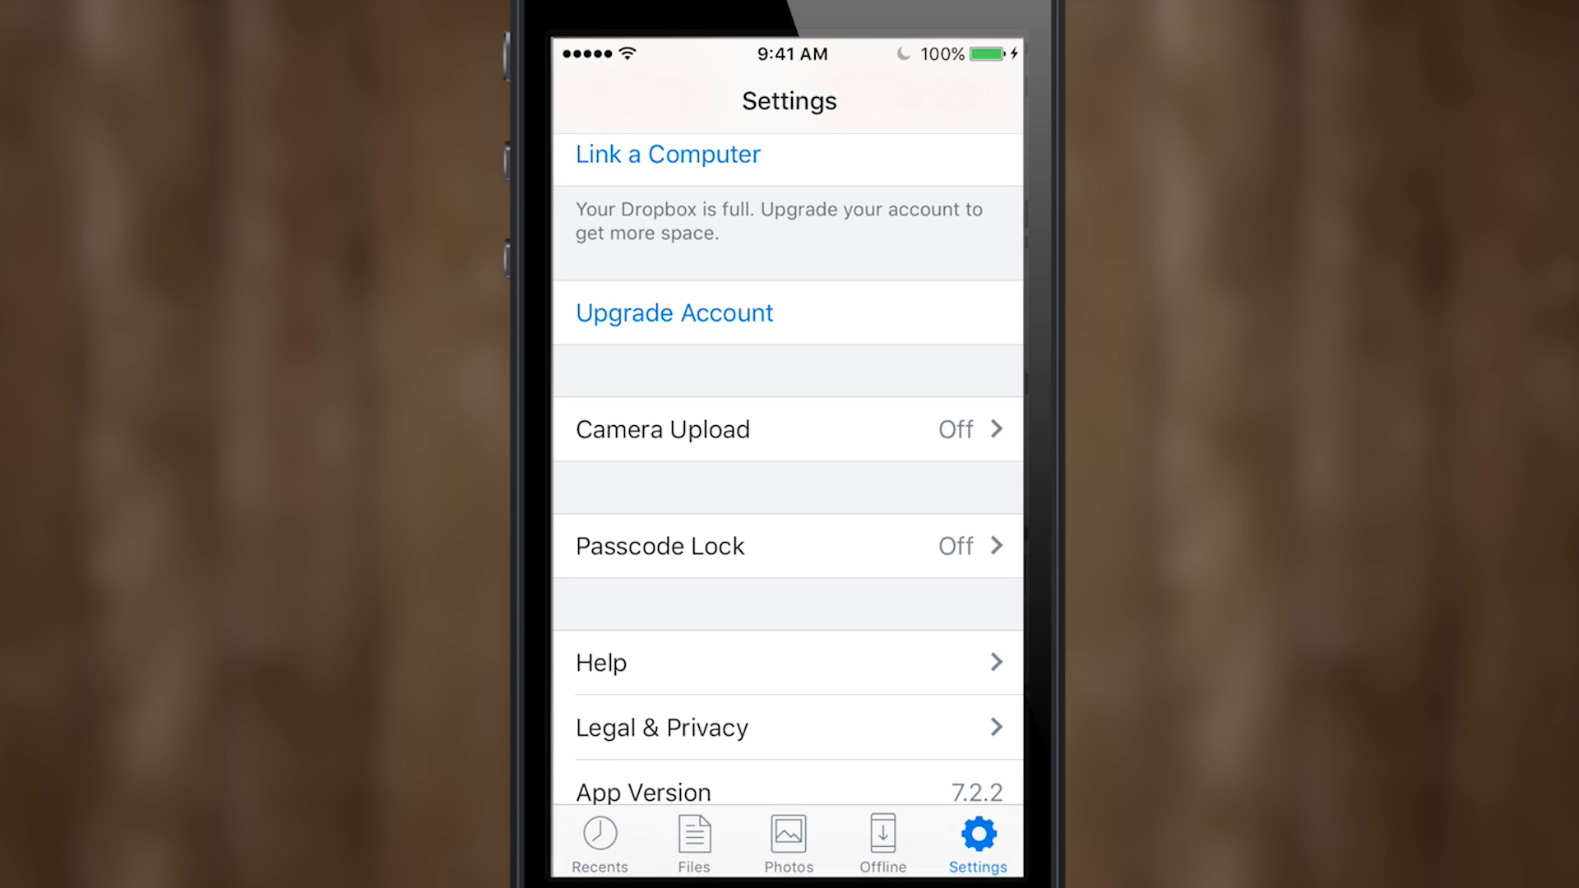
Switch Camera Upload on and grant Dropbox access to the phone's photos.
{"action": "left_click", "coordinate": [788, 429]}
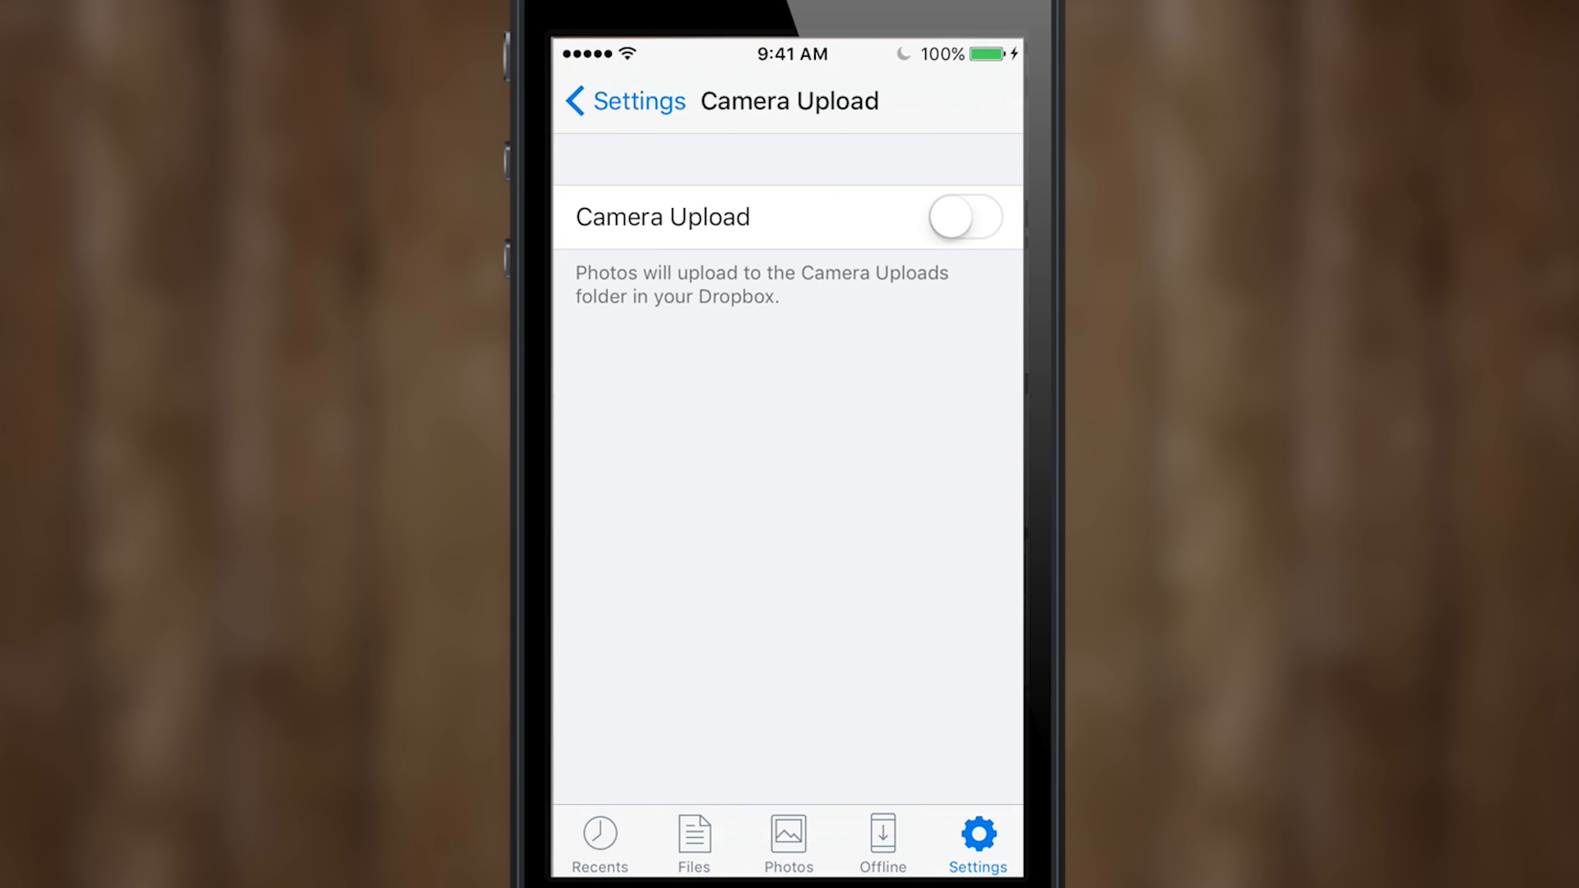
{"action": "left_click", "coordinate": [962, 217]}
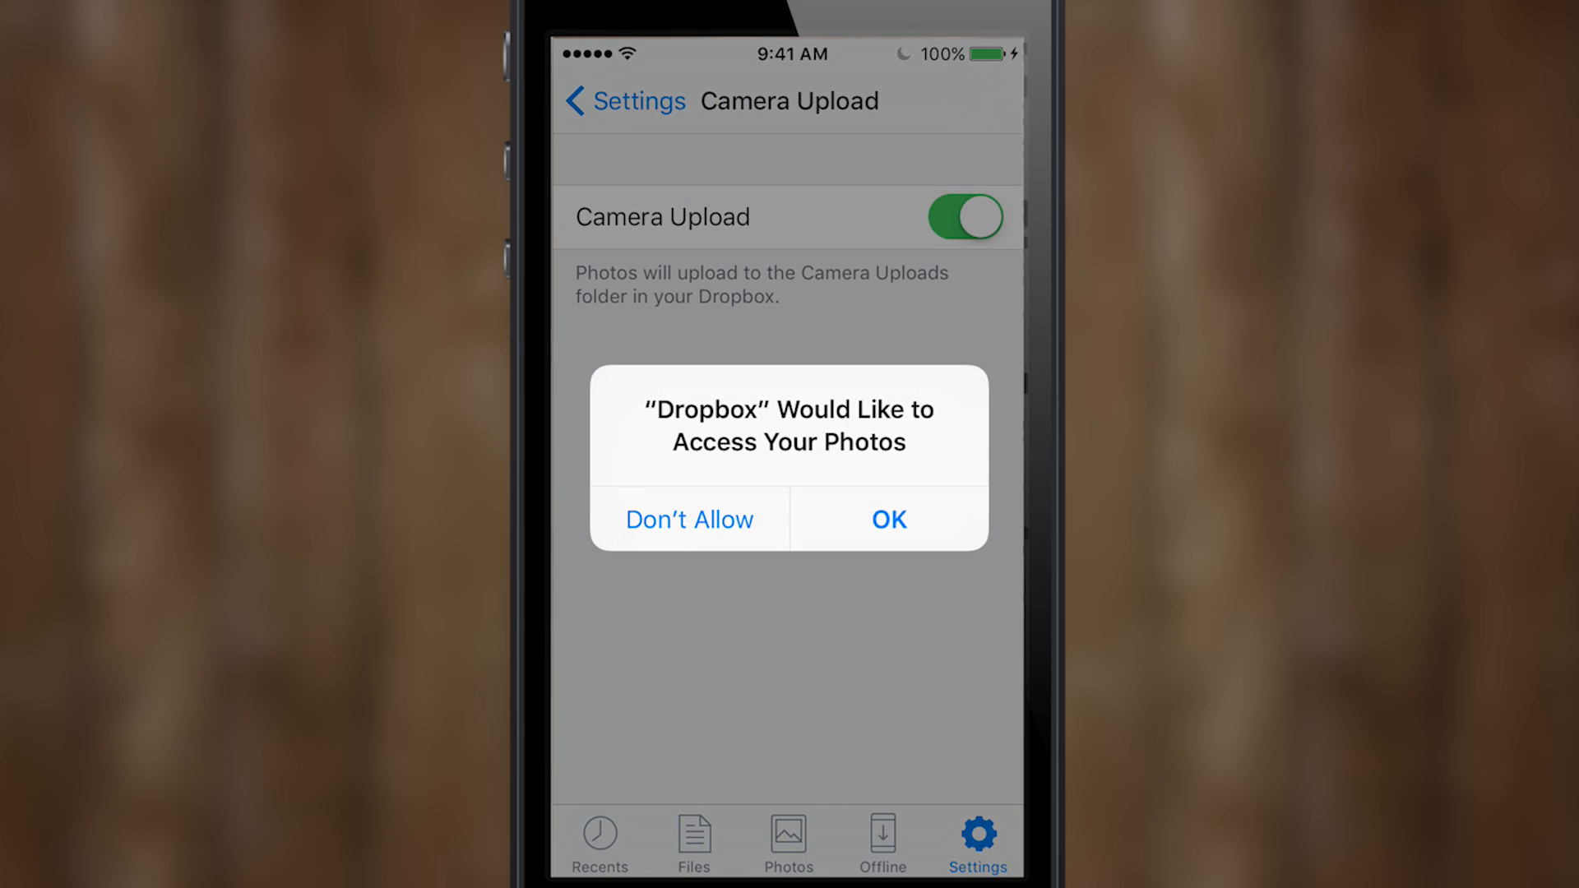
{"action": "left_click", "coordinate": [886, 518]}
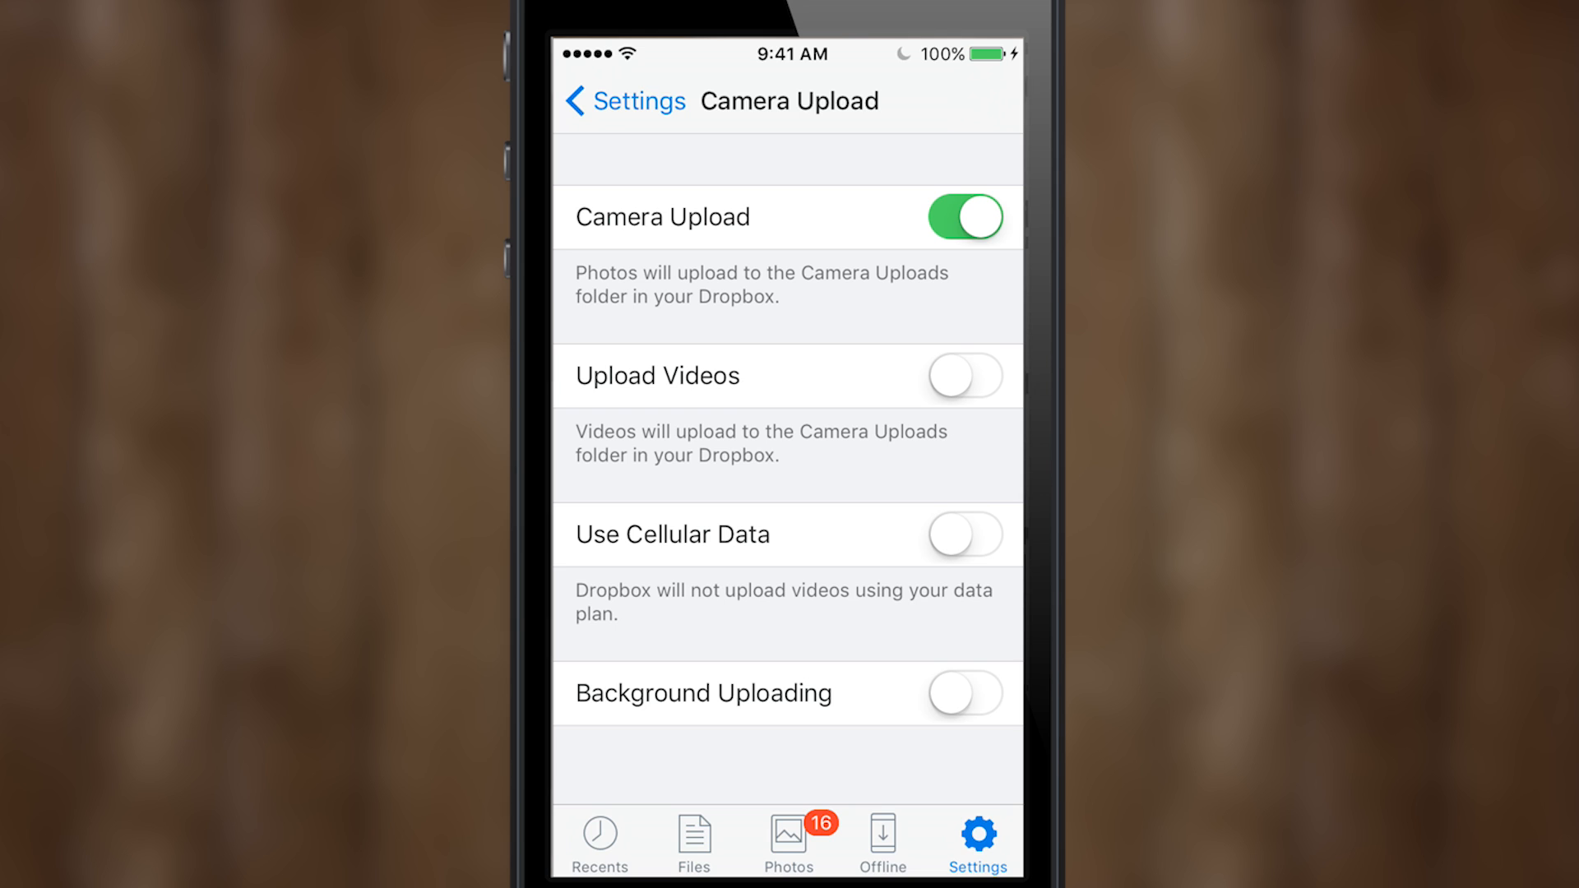
Create a folder named Photos in Files and open it.
{"action": "left_click", "coordinate": [693, 840]}
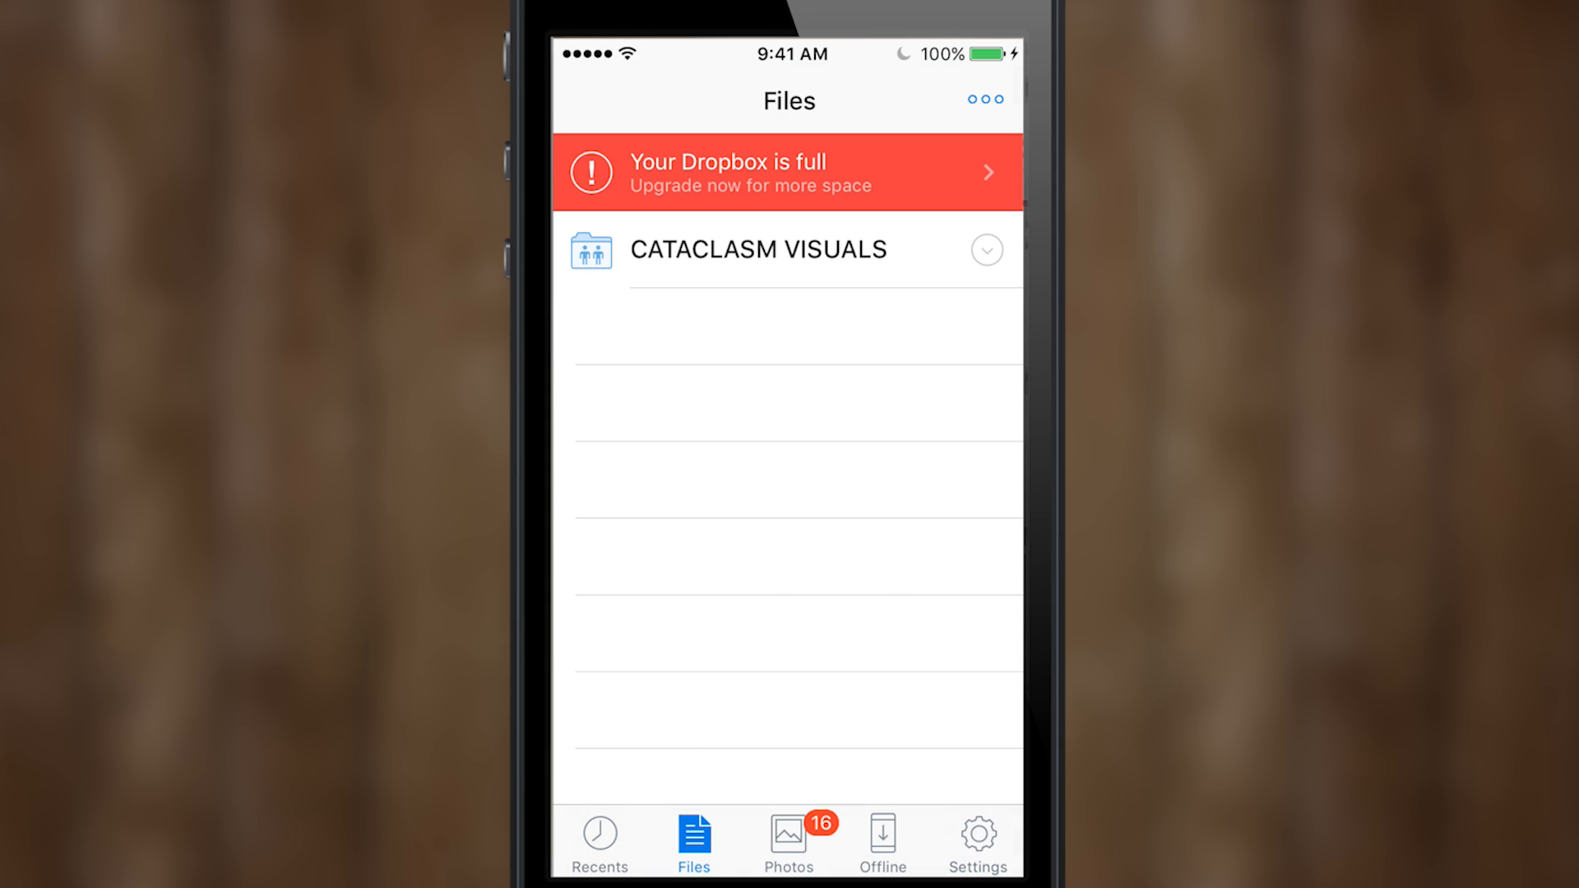
{"action": "left_click", "coordinate": [983, 100]}
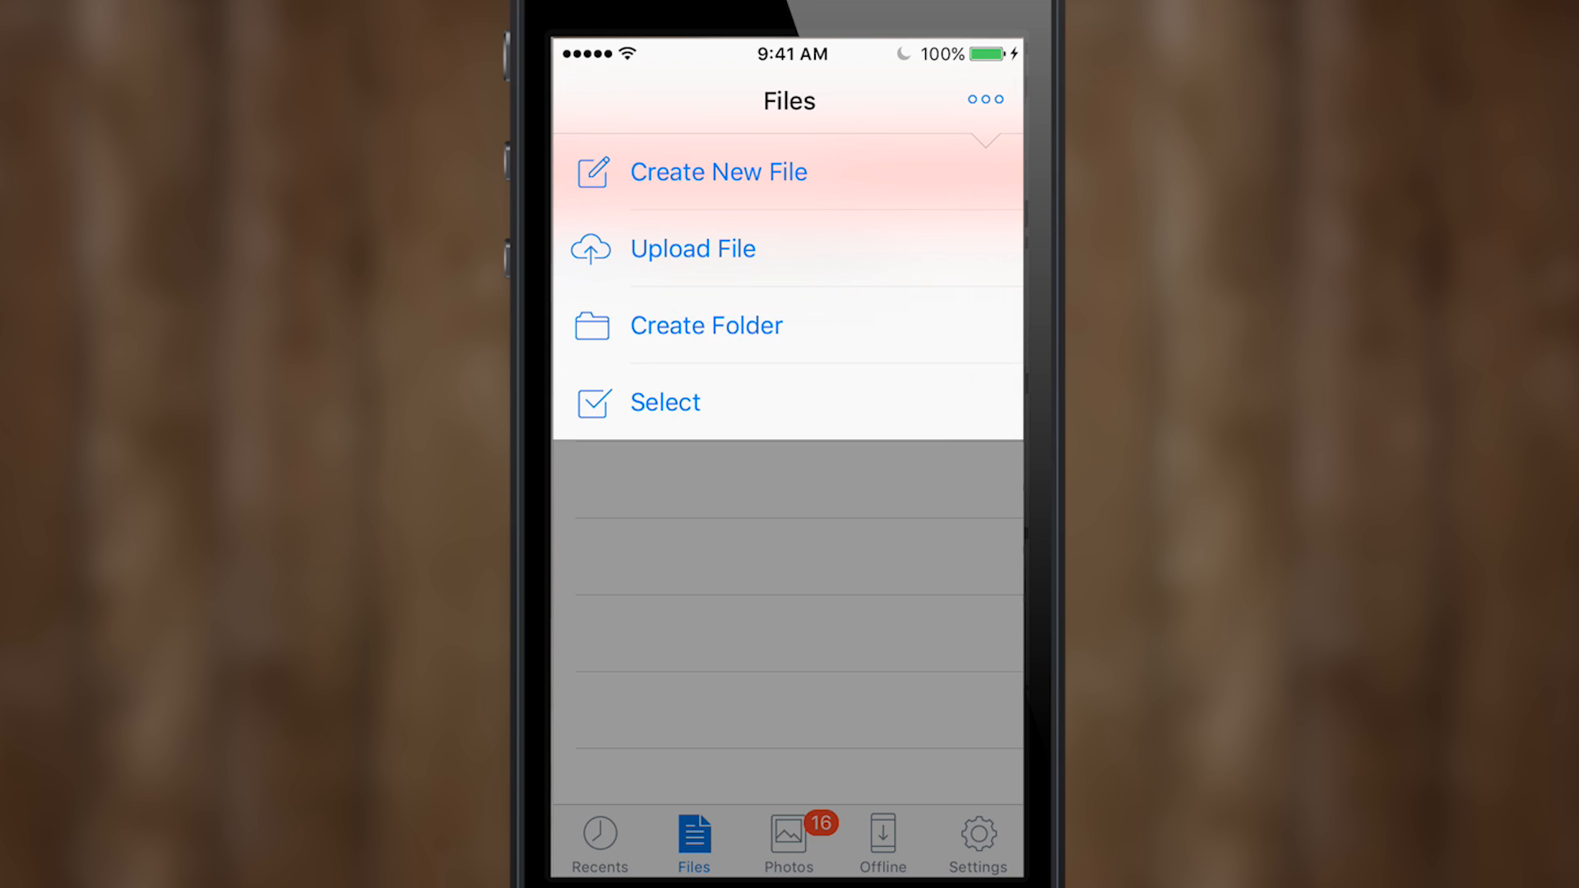
{"action": "left_click", "coordinate": [705, 324]}
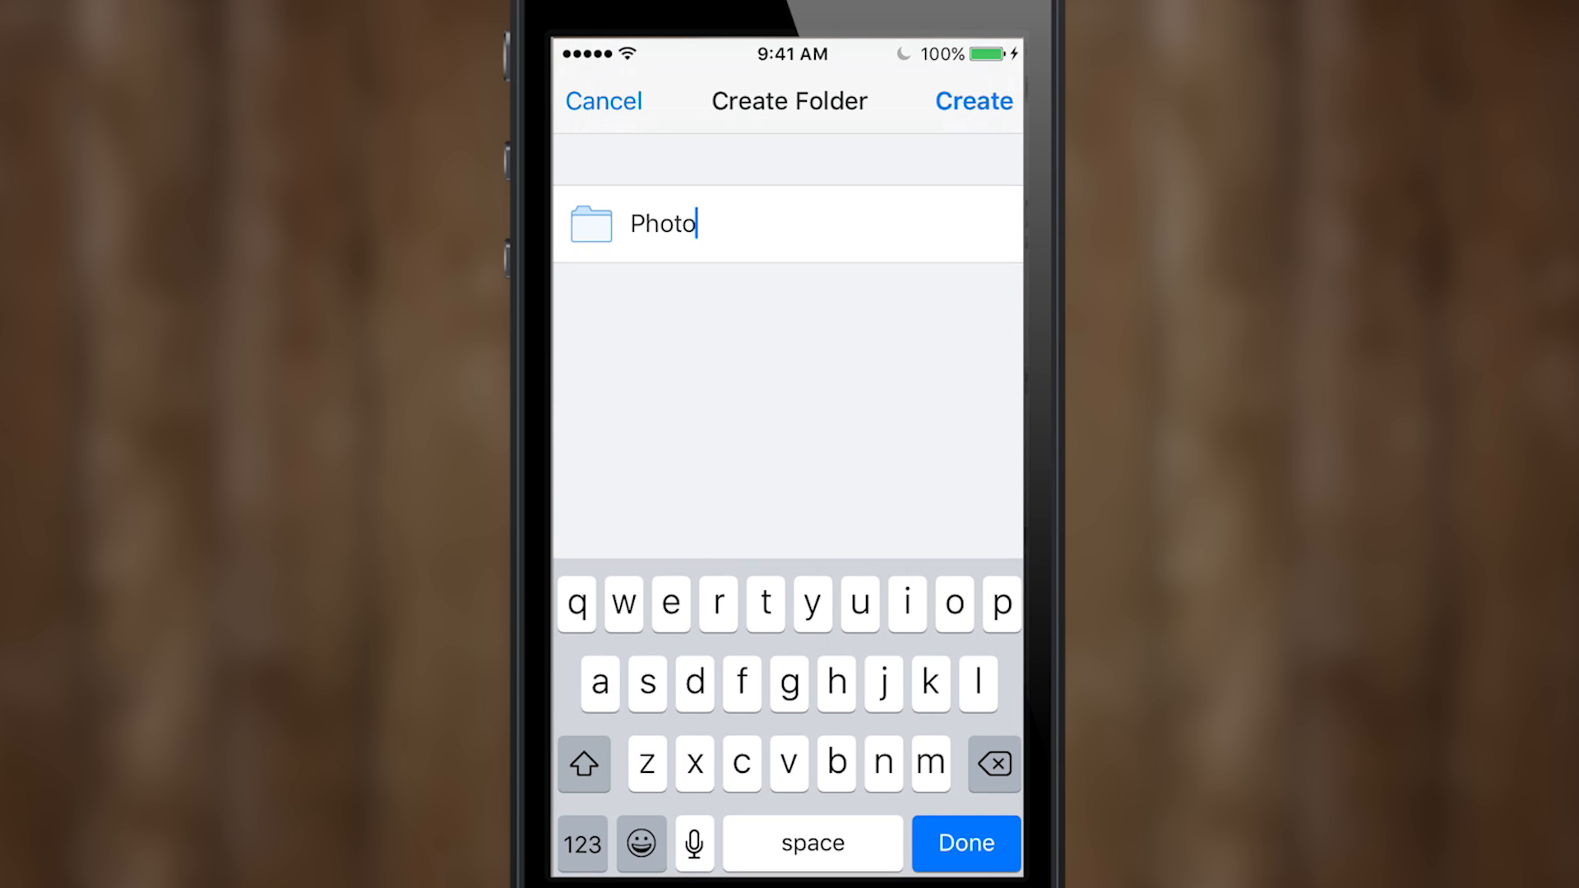
{"action": "left_click", "coordinate": [972, 100]}
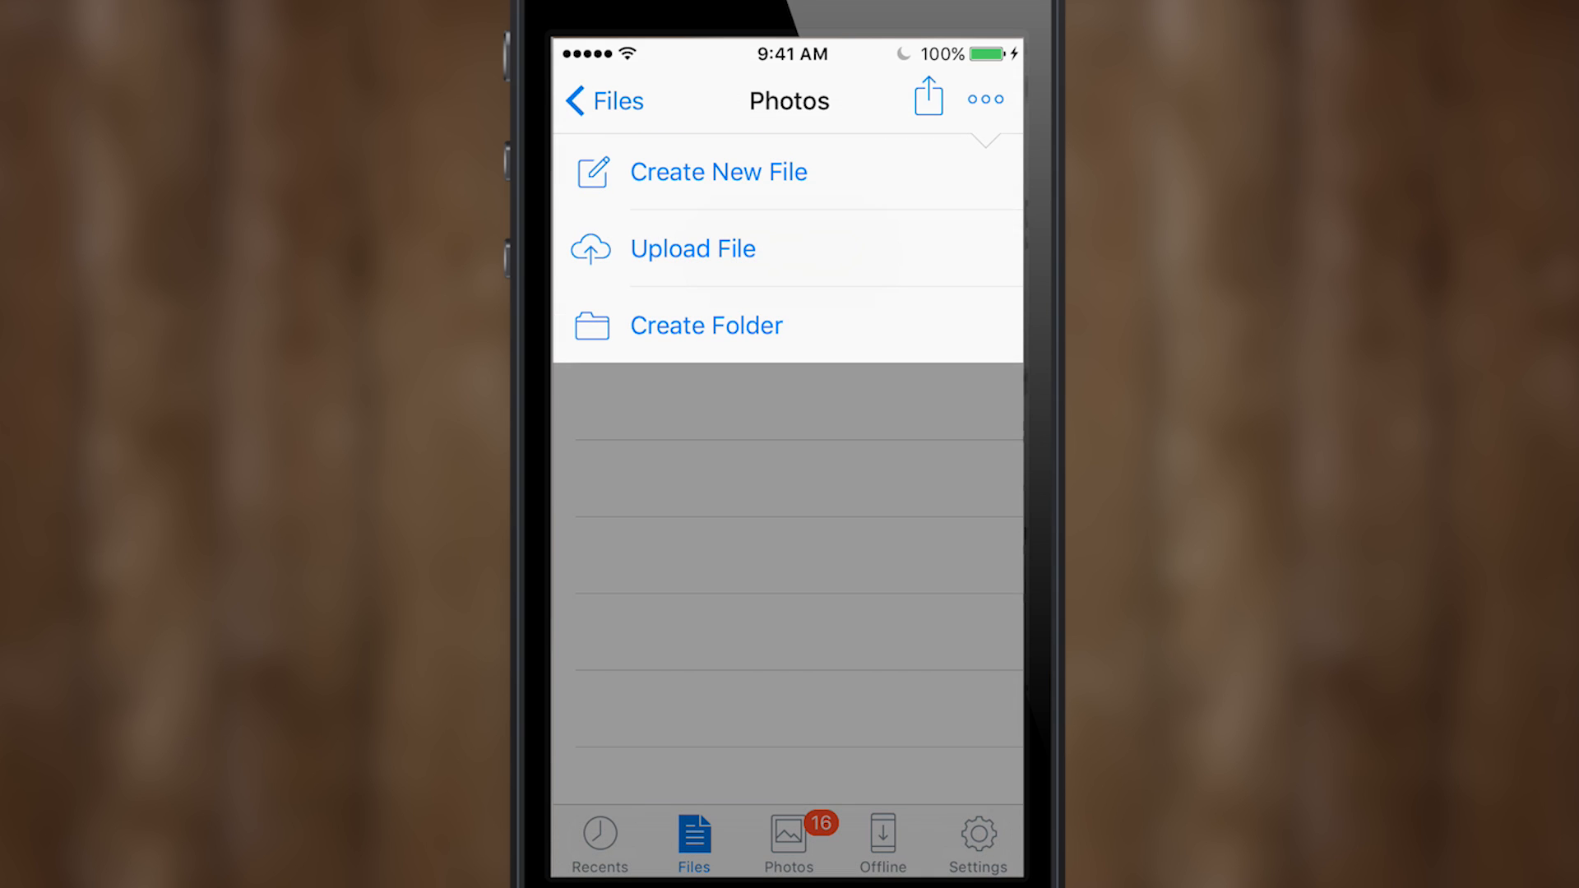
Start an Upload File into Photos and select the red photo from Camera Roll.
{"action": "left_click", "coordinate": [692, 248]}
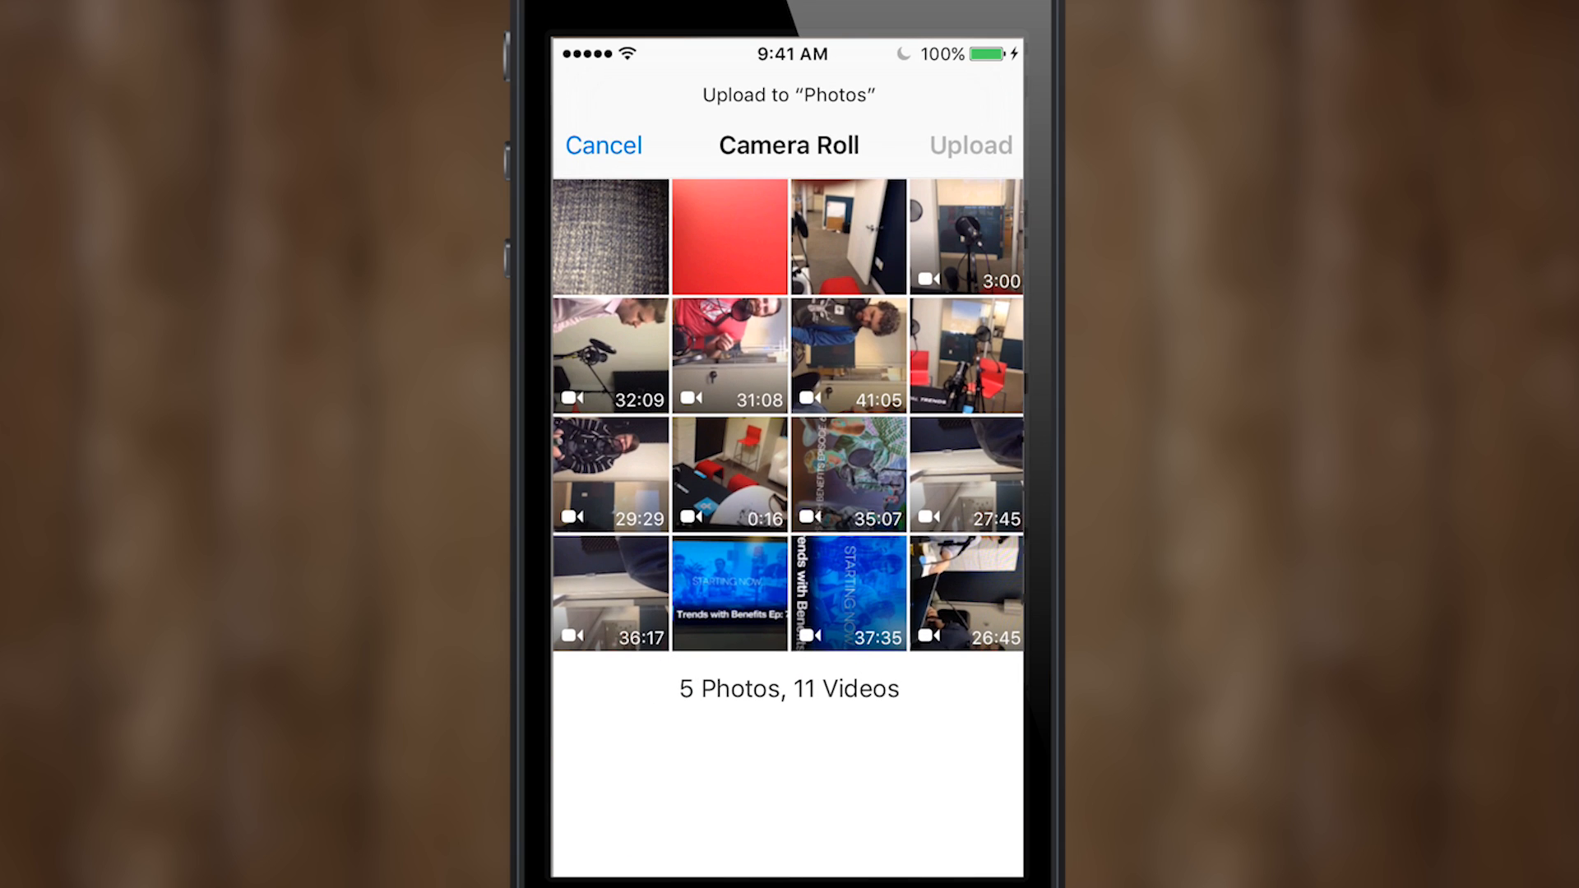
{"action": "left_click", "coordinate": [729, 235]}
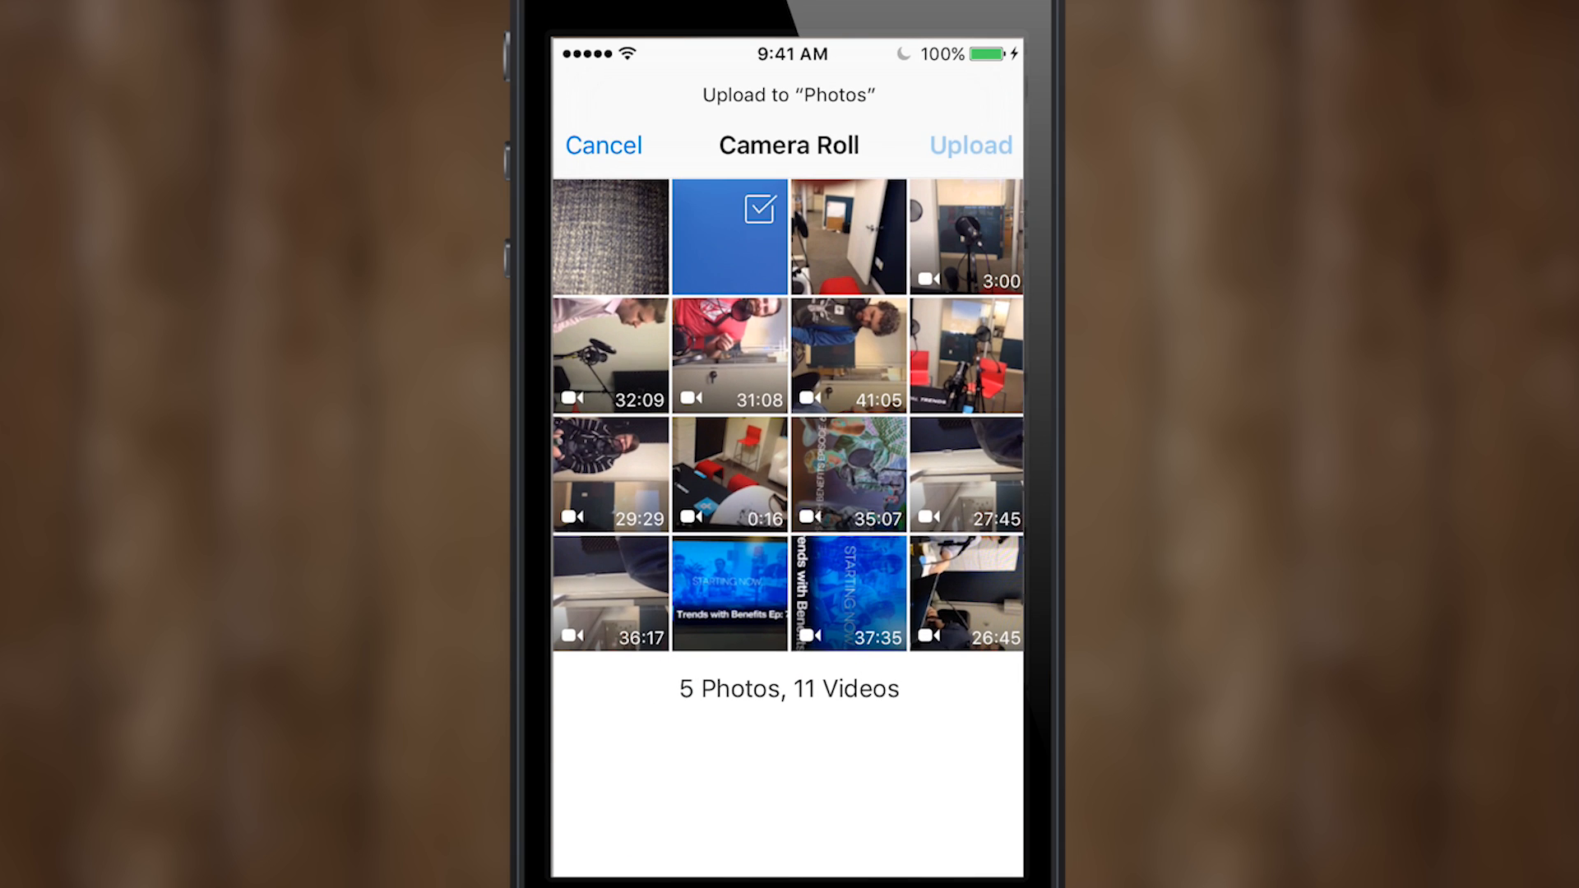